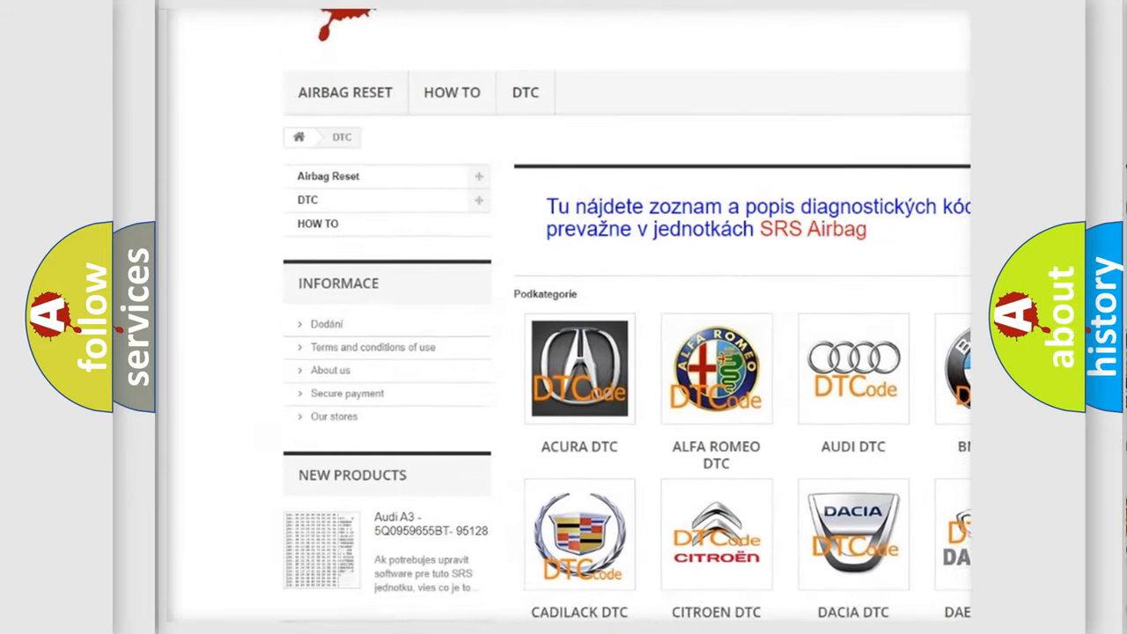
Step: Scroll down the DTC page past the car brand logos to the B-code table
scroll(down, 3)
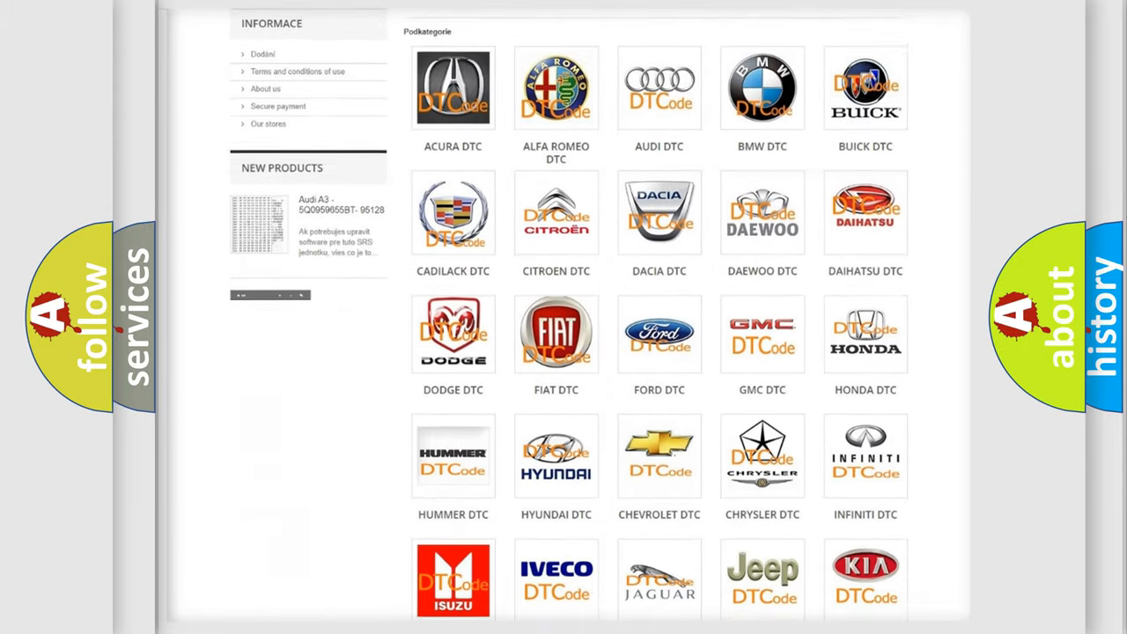
scroll(down, 3)
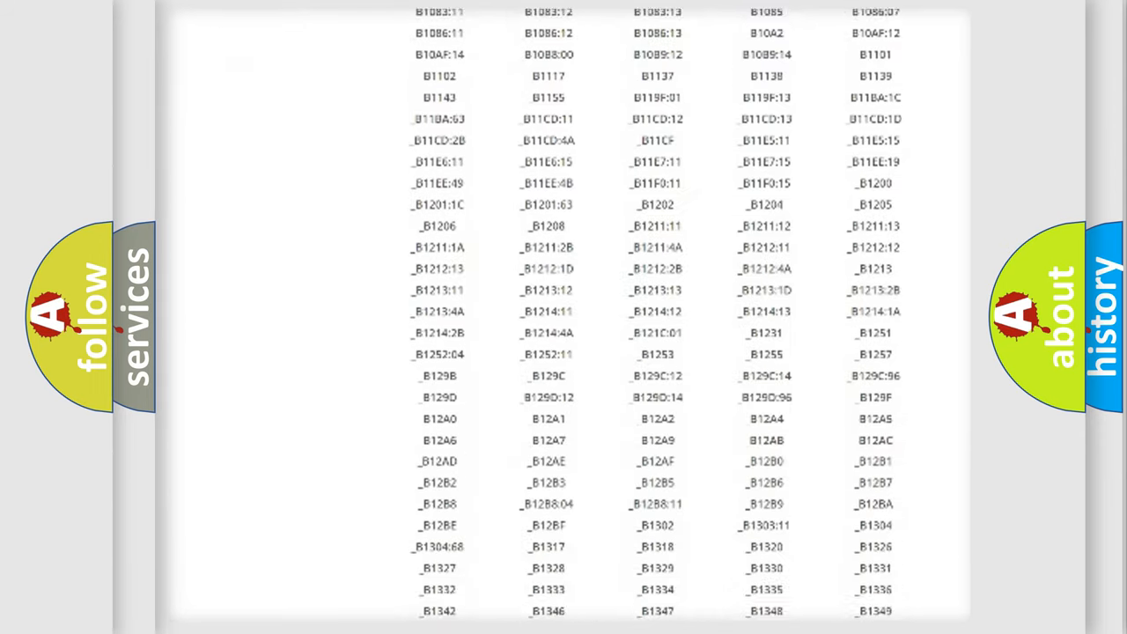
scroll(down, 3)
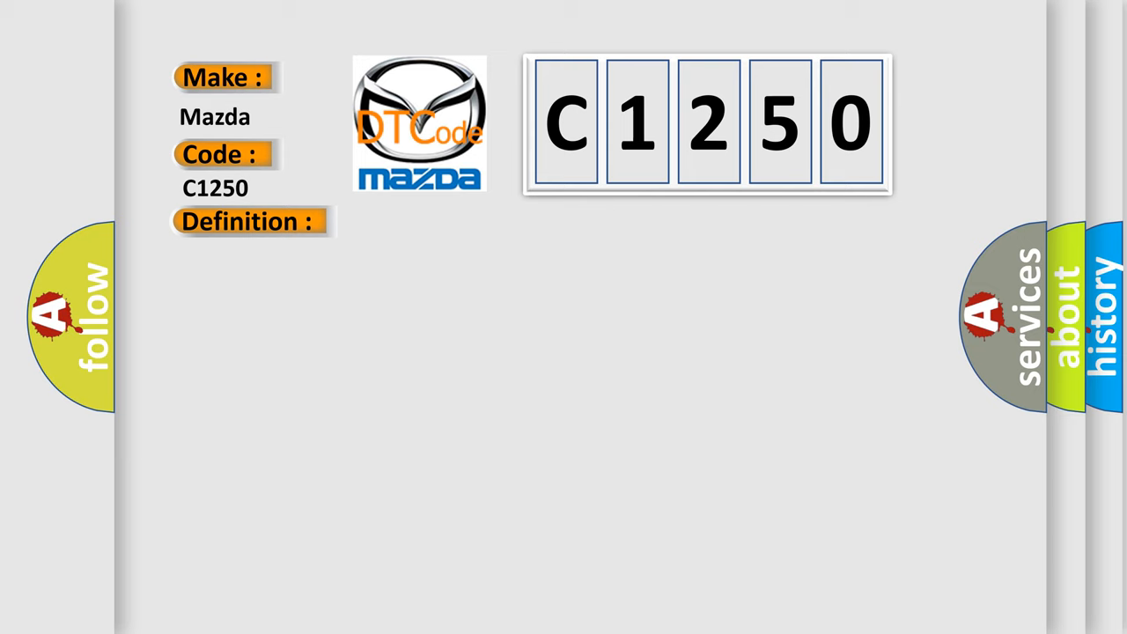
Step: Advance to the Mazda C1250 card showing the CD-ROM internal fault description
click(248, 222)
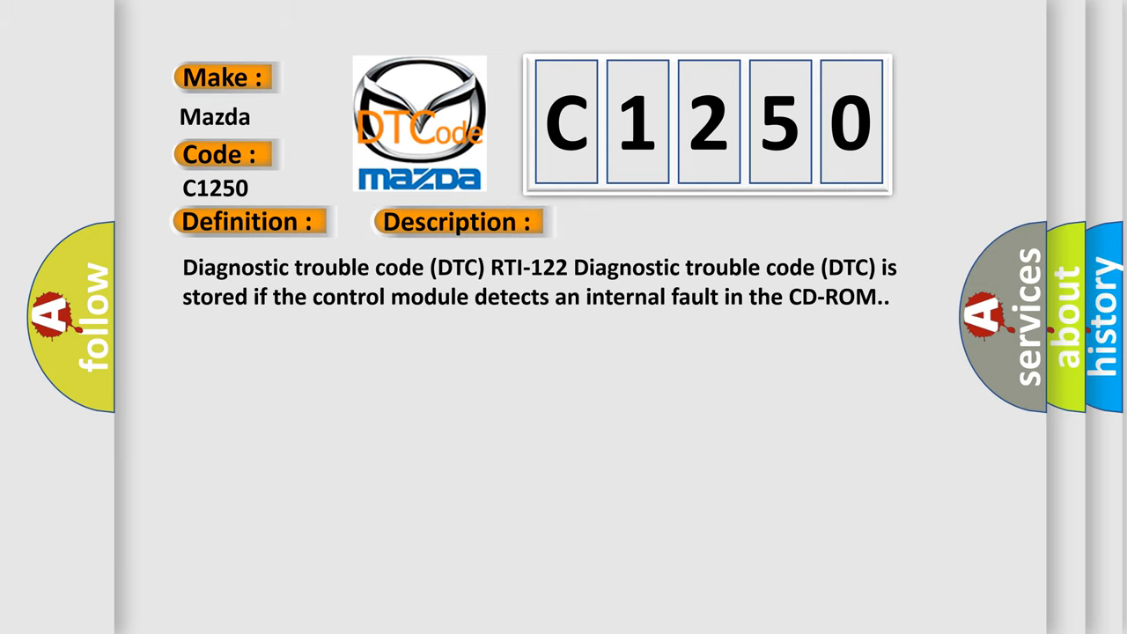